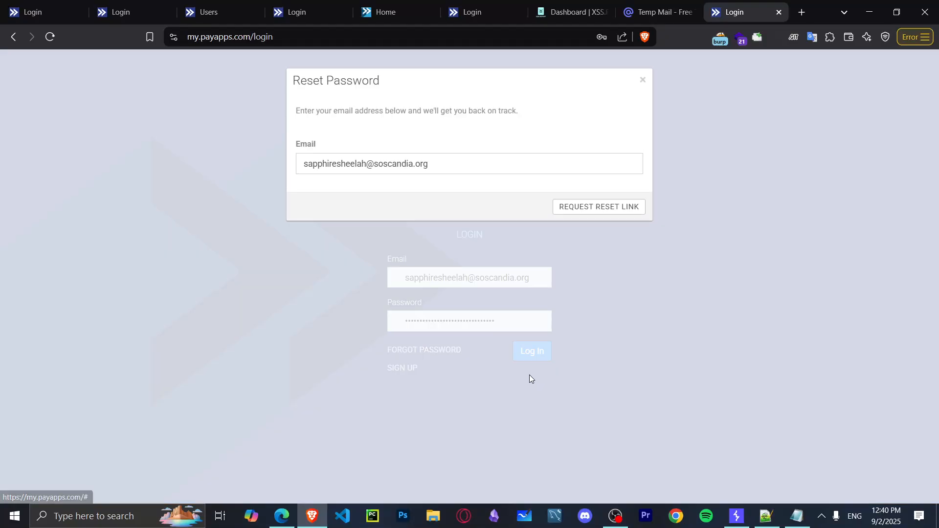
Step: Request a PayApps password reset link for the filled-in account email
click(657, 12)
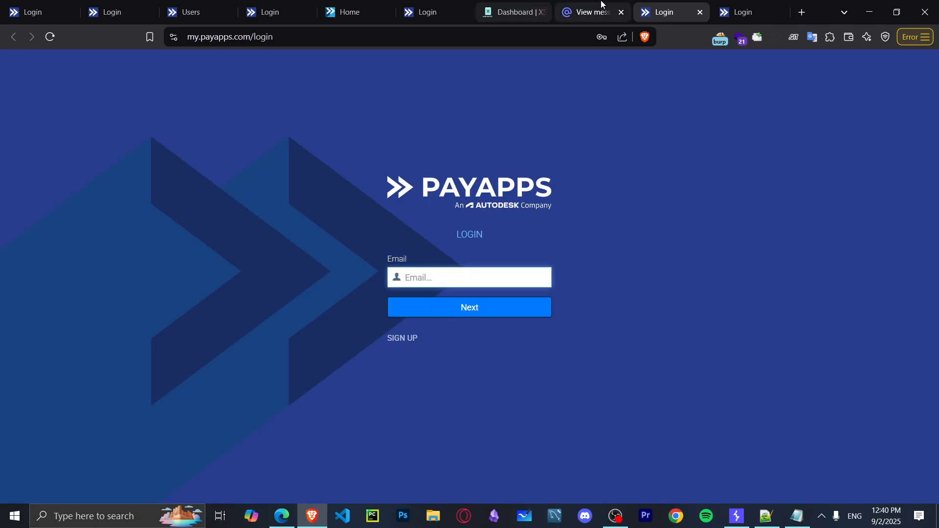
Step: Open the PayApps reset email in mail.tm and follow its Reset Your Password link
click(589, 12)
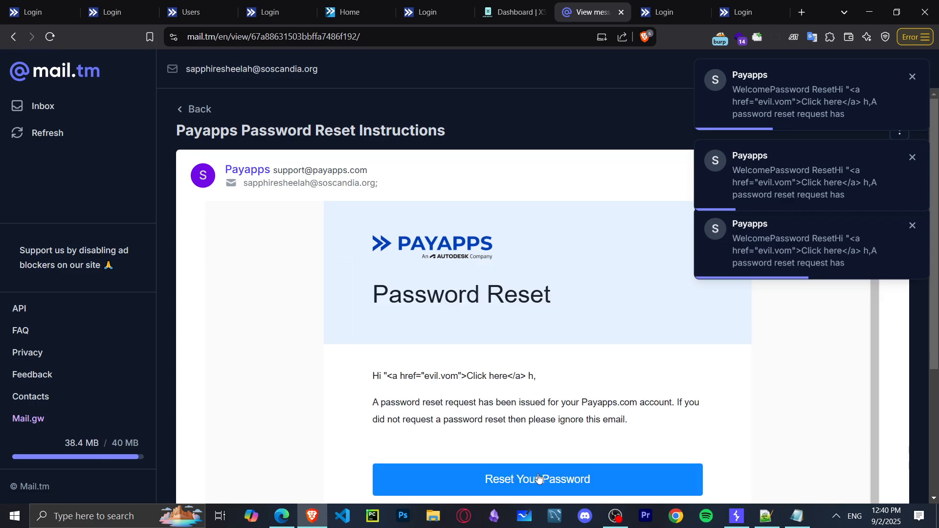
click(537, 480)
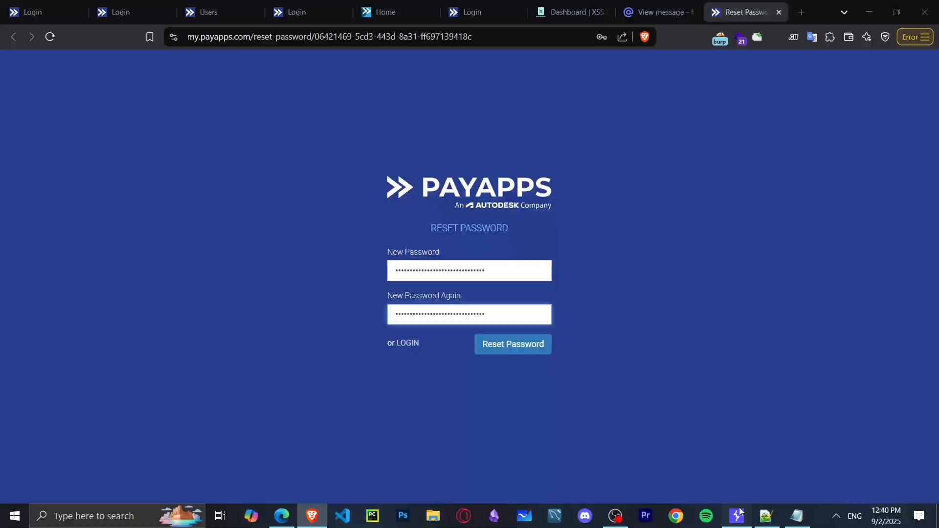
Step: Submit the new password so Burp intercepts the PUT /1/reset-password request
click(736, 515)
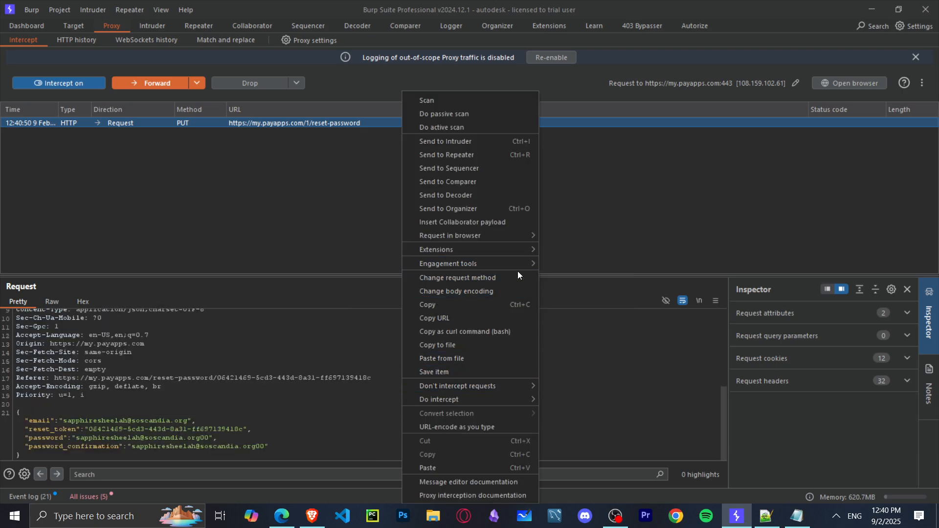
click(446, 155)
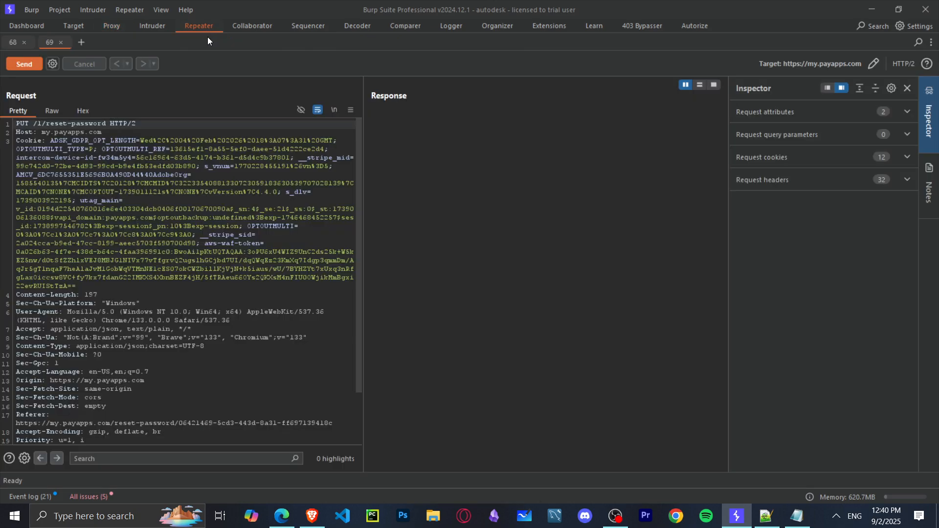
scroll(down, 3)
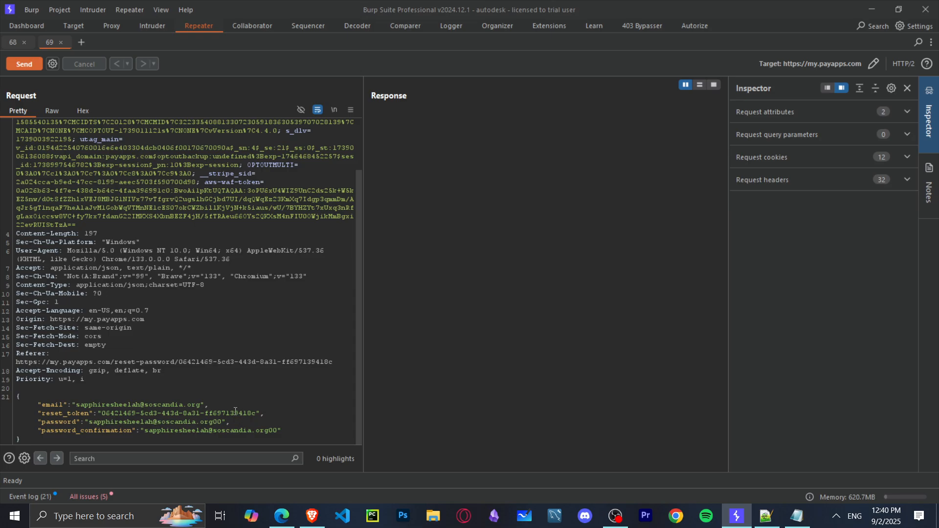
click(280, 515)
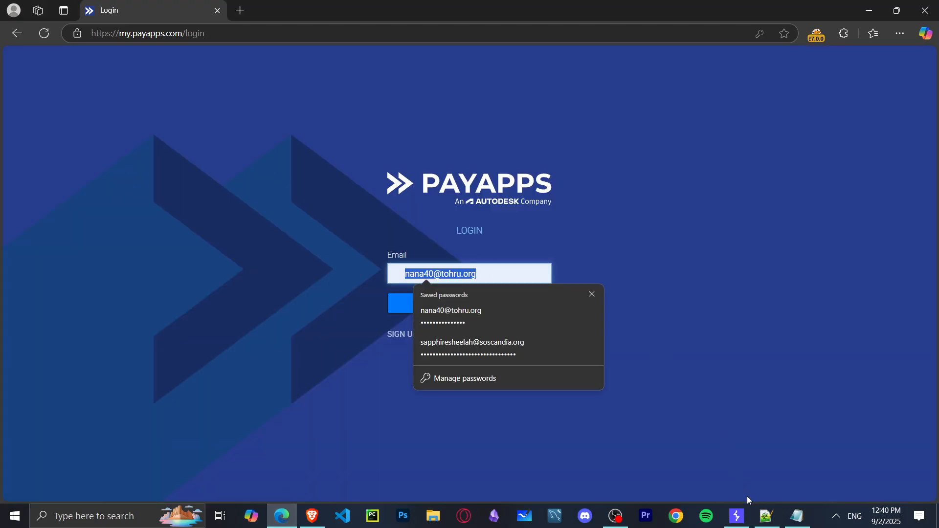
click(735, 515)
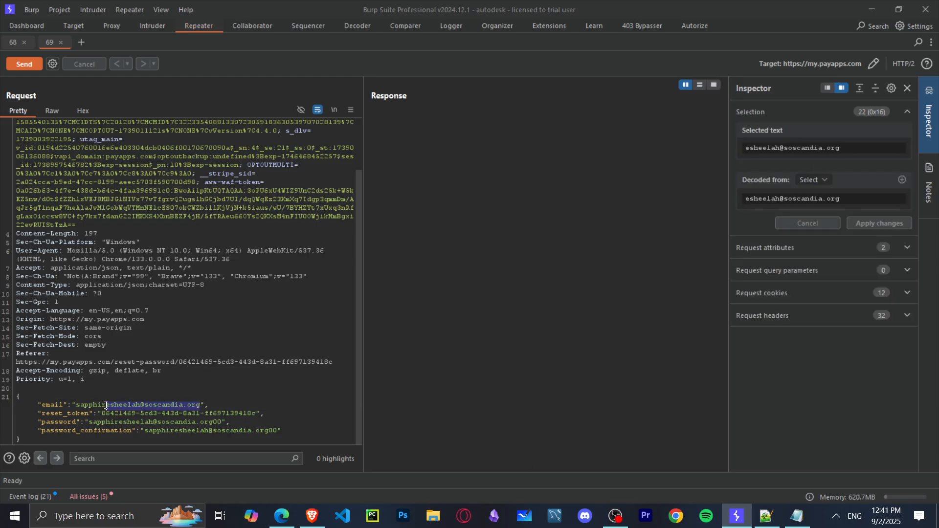
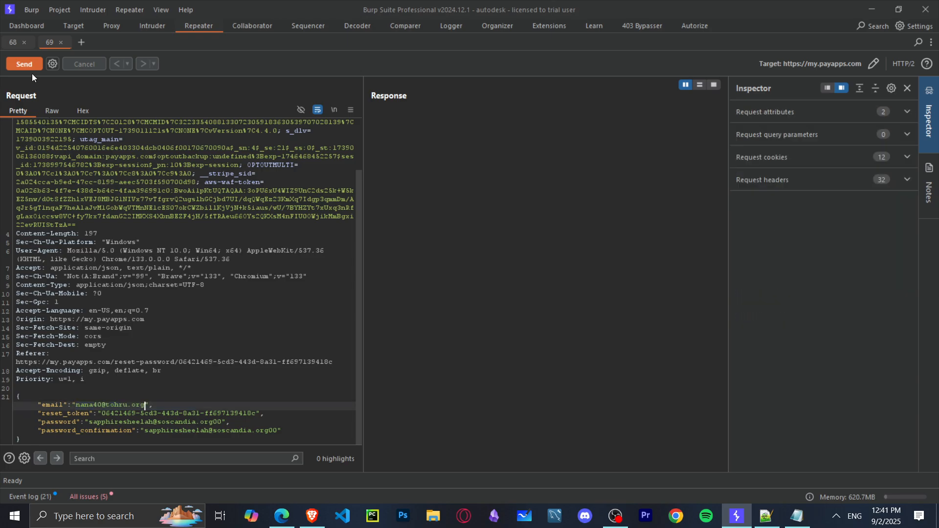
click(24, 64)
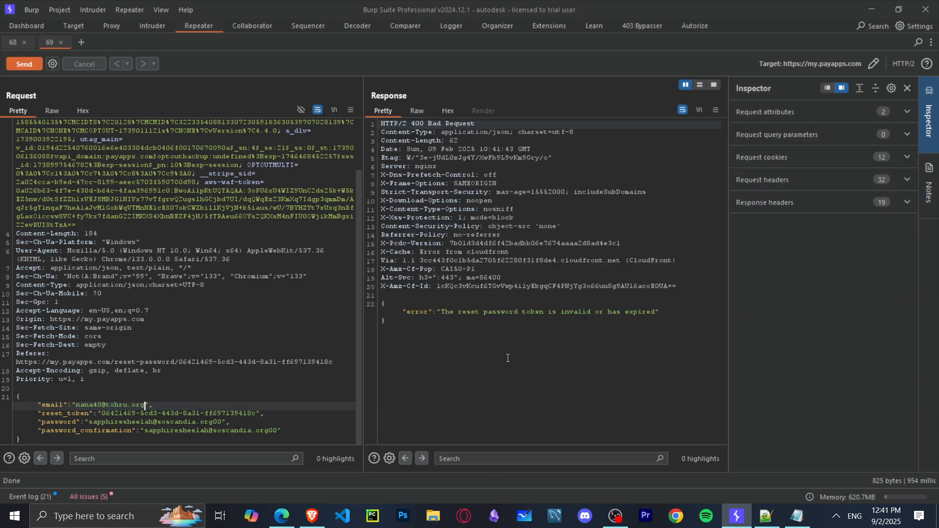
Step: Resend with reset_token set to null for a true response, then edit the password value
drag(403, 311, 658, 312)
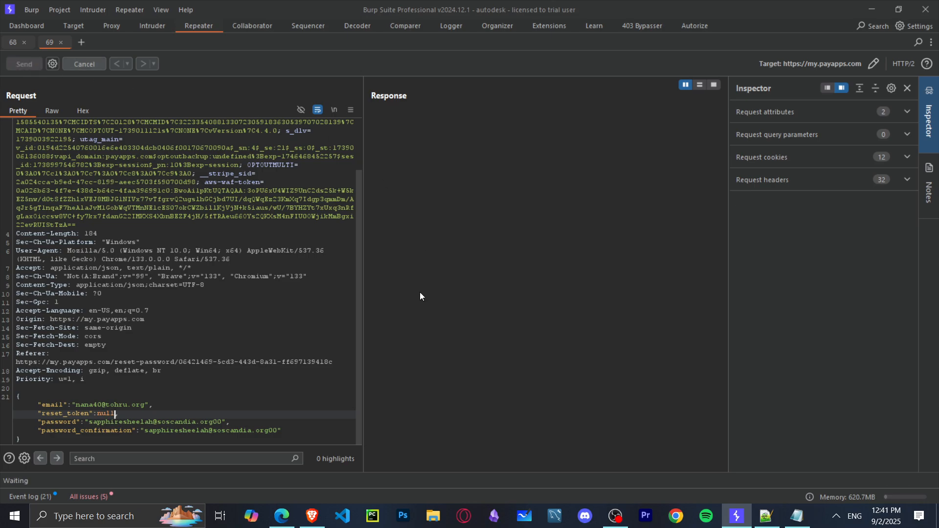
click(24, 64)
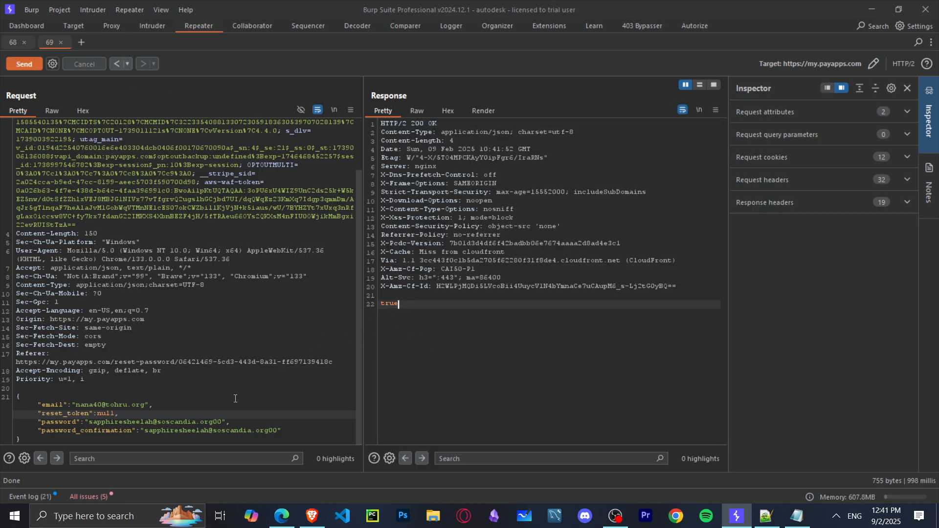
double_click(155, 421)
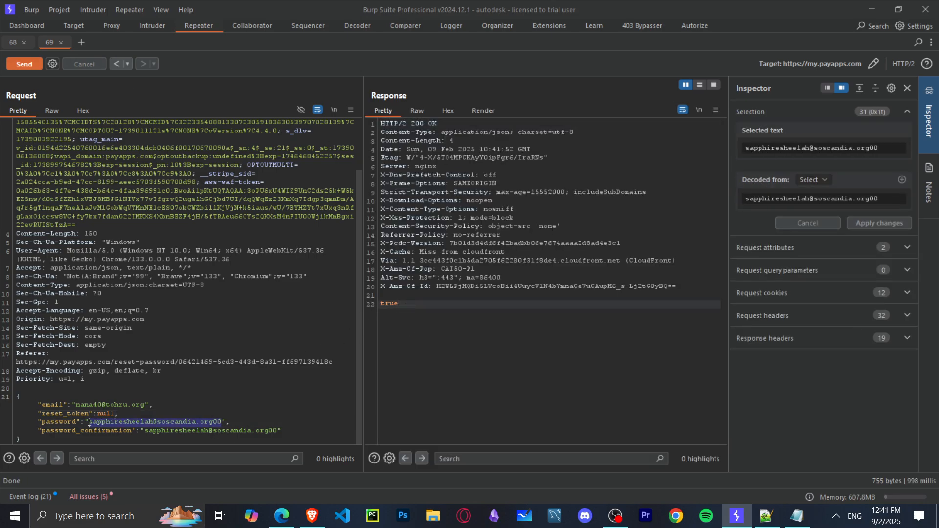
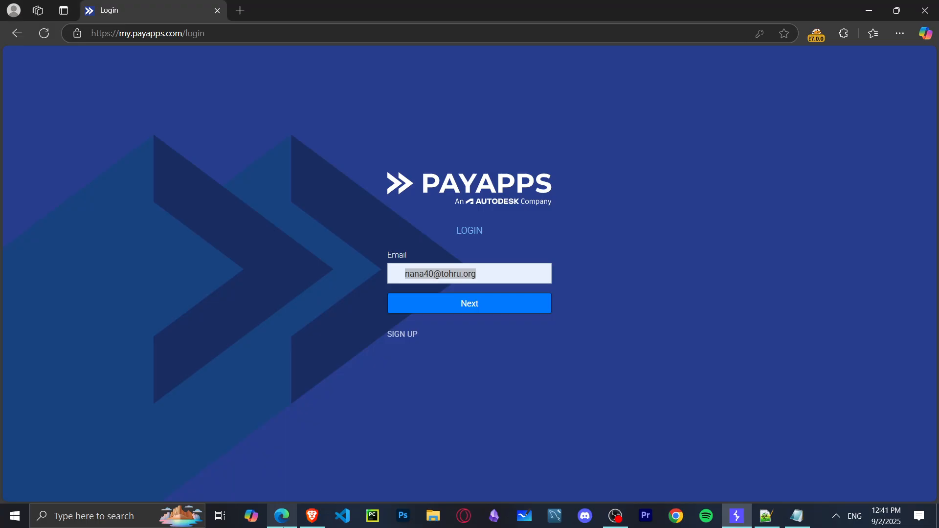
Step: Log in to the victim's PayApps account and view its plan details in the header dropdown
click(469, 304)
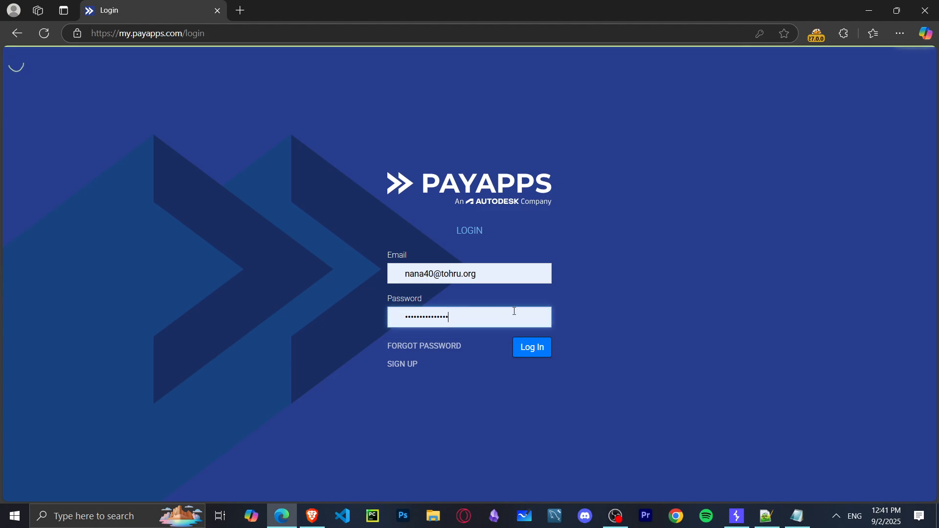
click(531, 347)
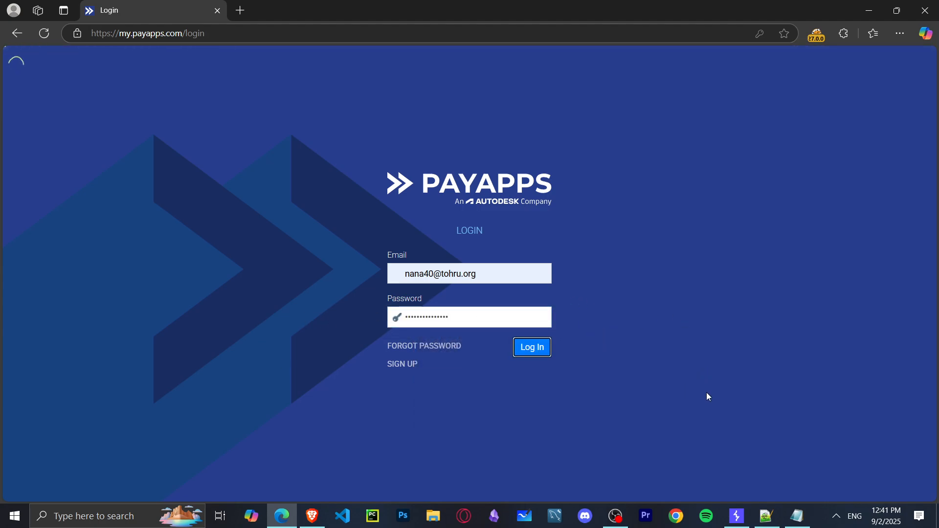
click(530, 347)
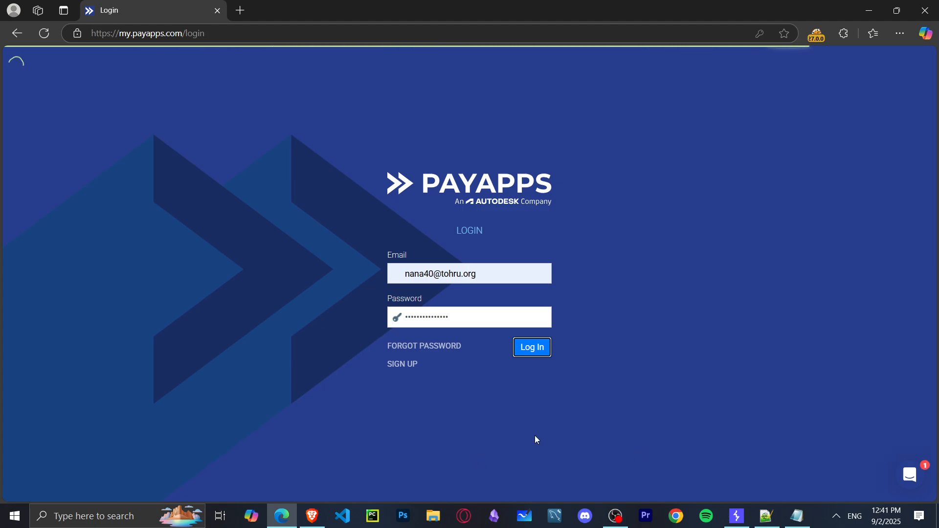
click(531, 347)
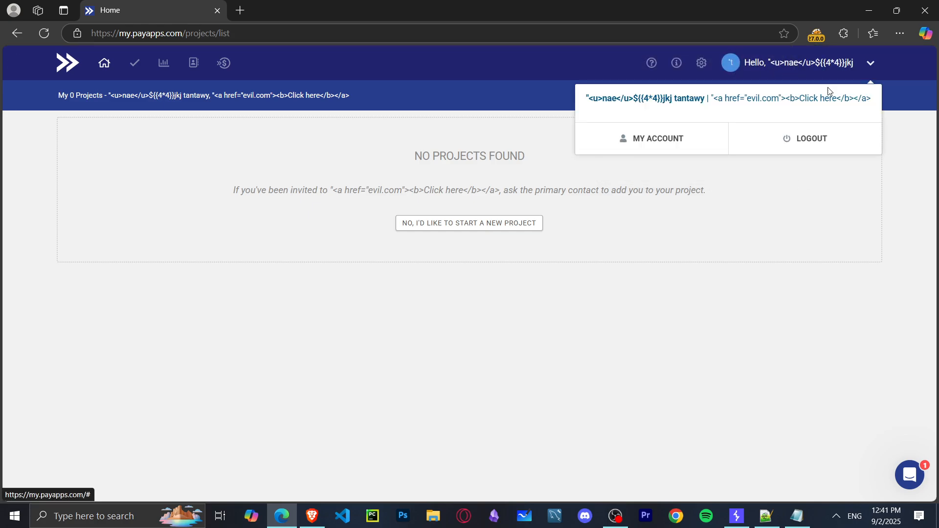
click(811, 138)
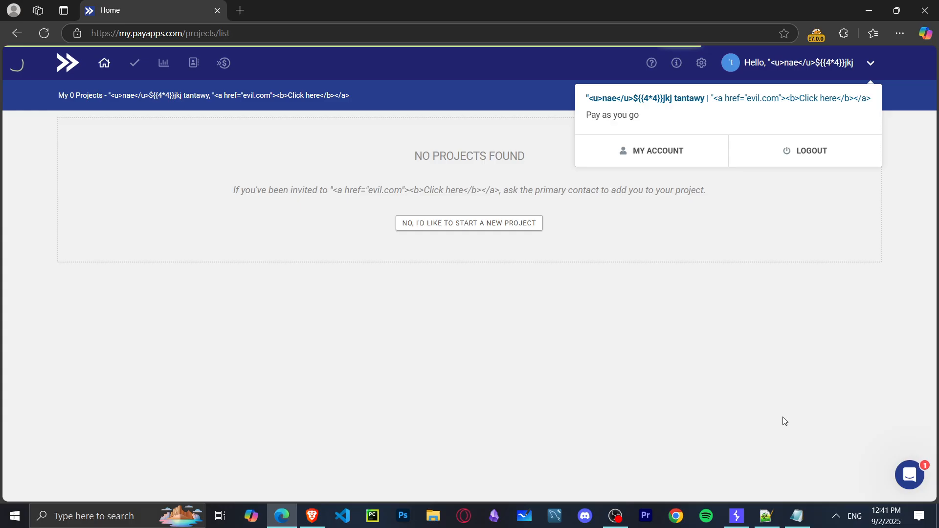
click(735, 515)
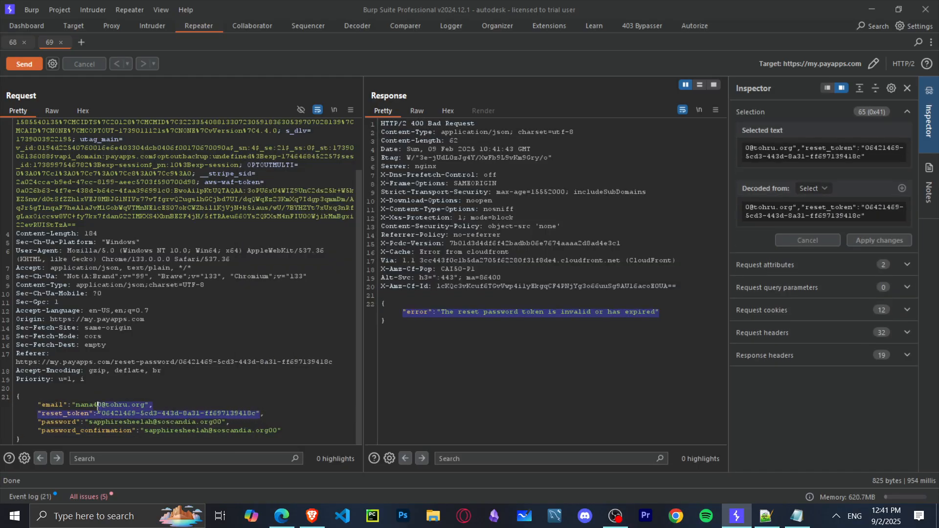
Step: Set reset_token to null and resend the reset request
text(null,)
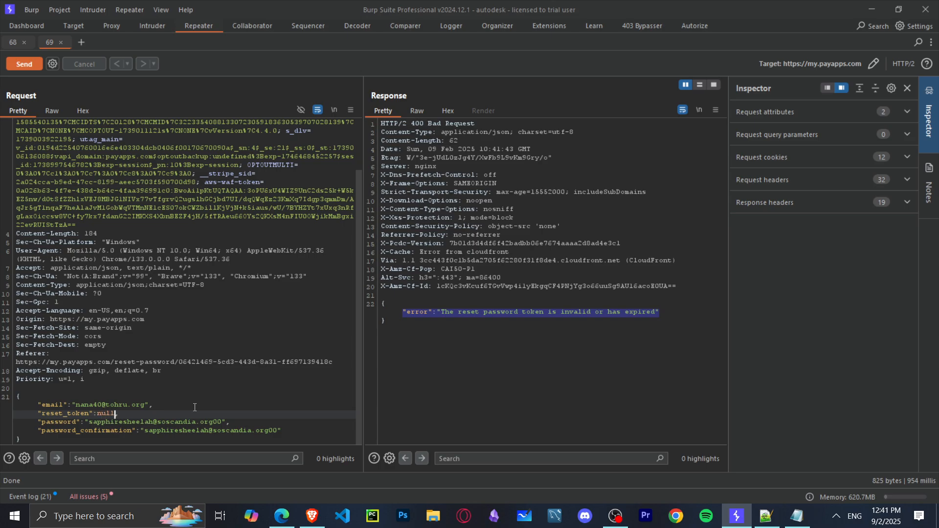
click(24, 64)
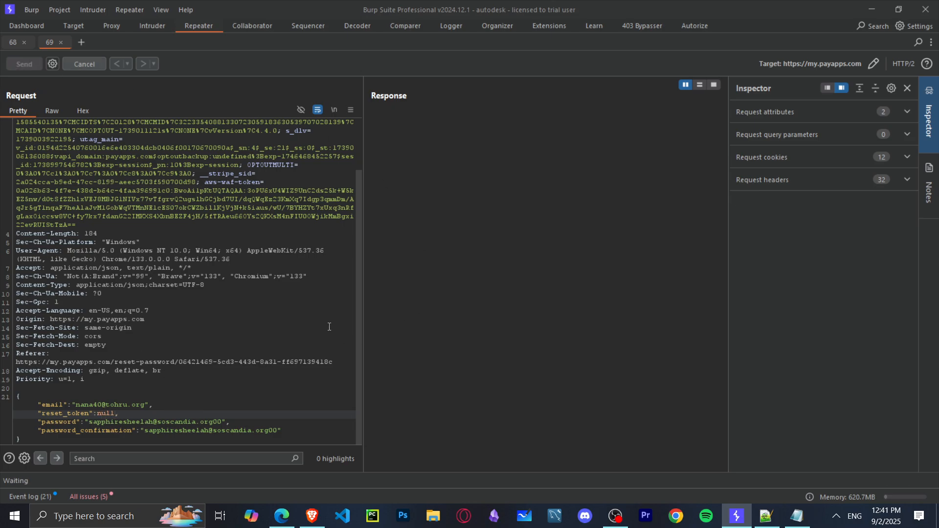
click(23, 64)
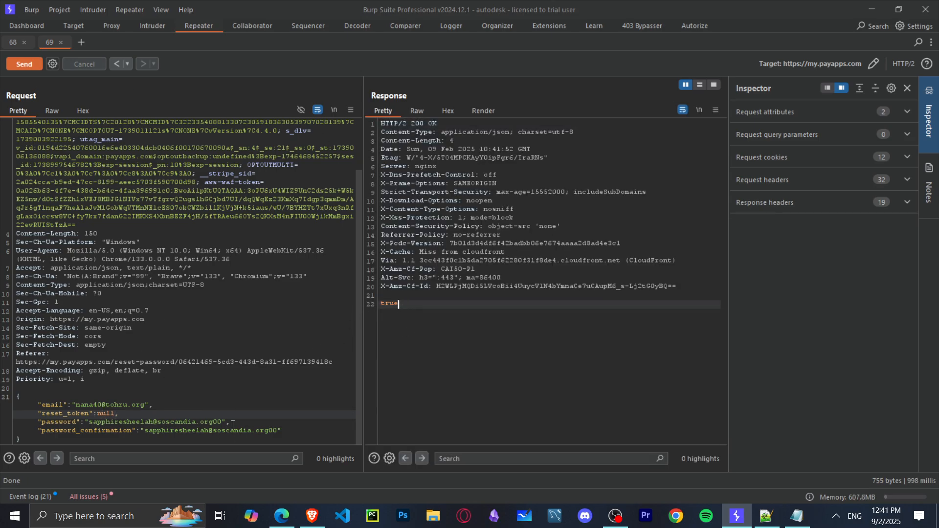
drag(92, 422, 220, 421)
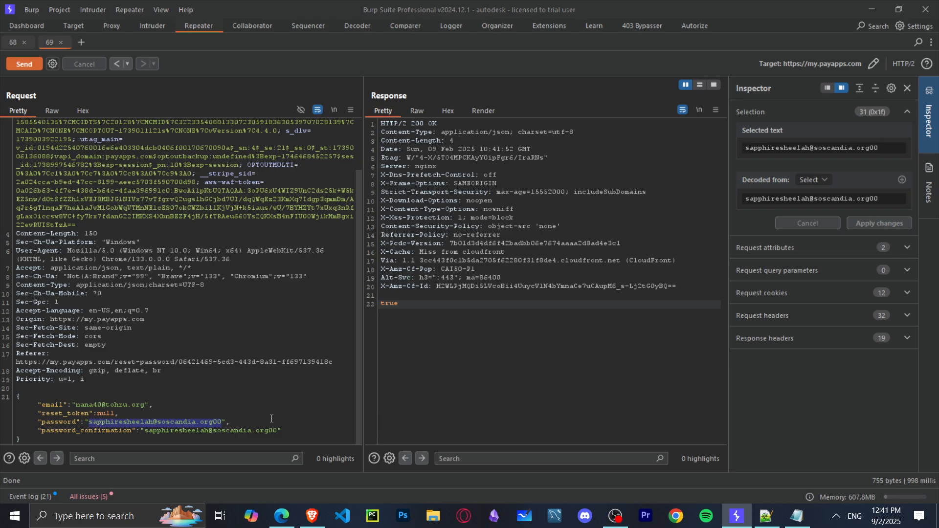
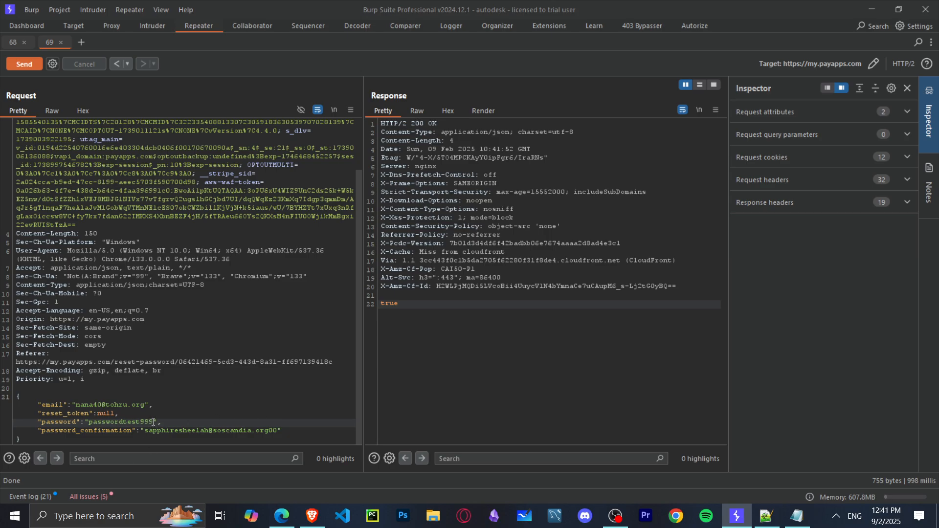
click(147, 430)
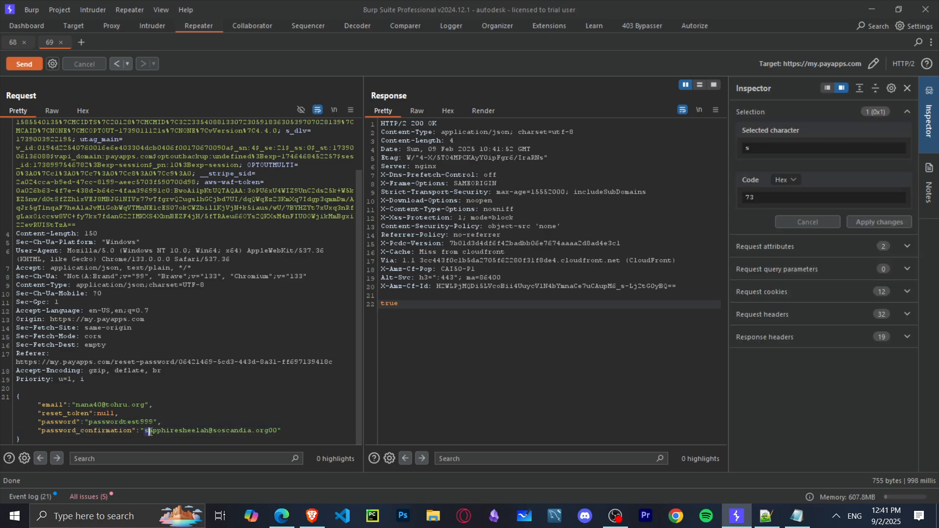
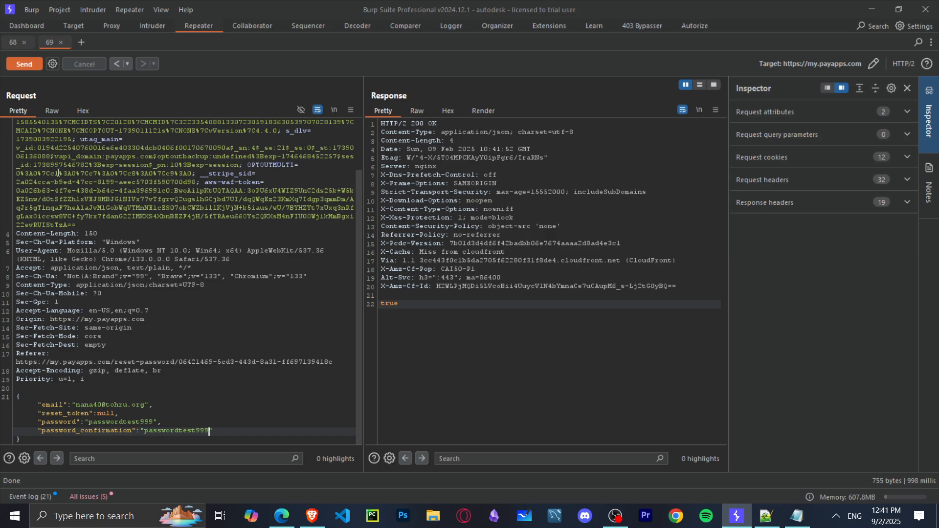
click(23, 64)
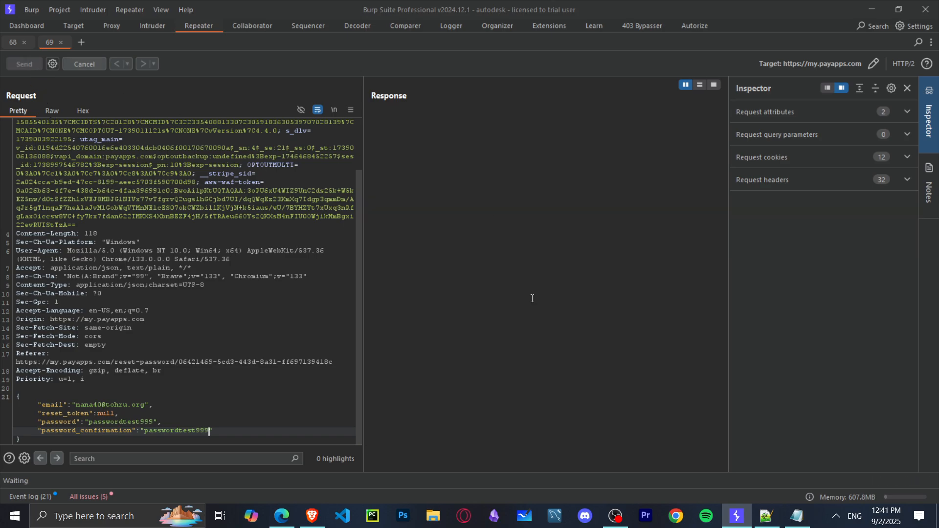
click(280, 515)
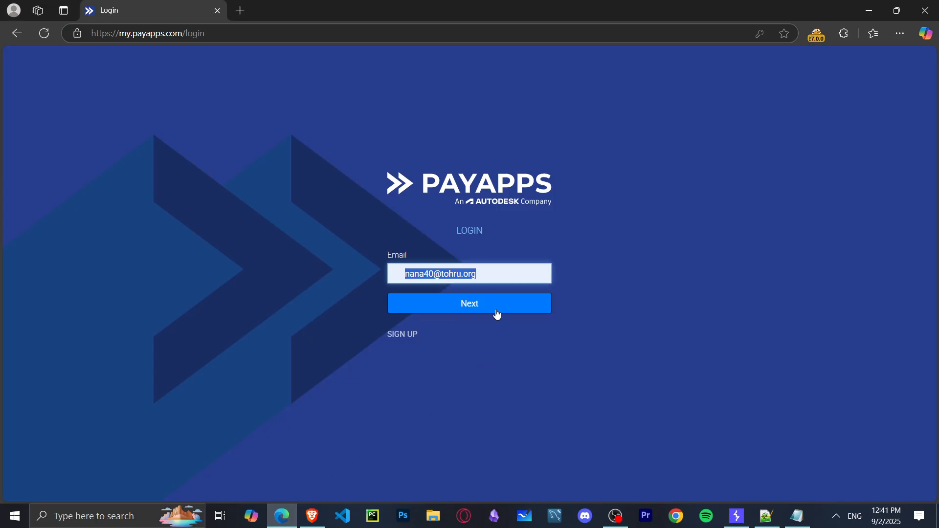
click(468, 303)
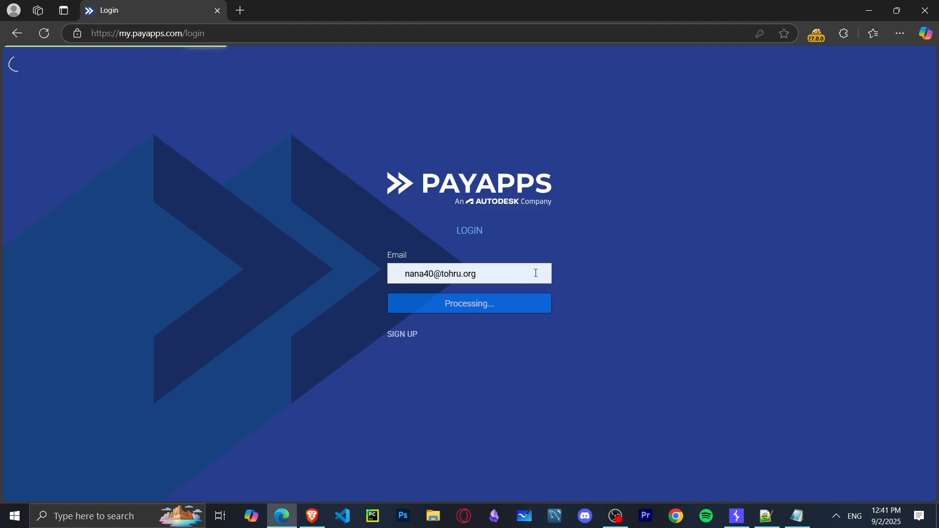
click(469, 317)
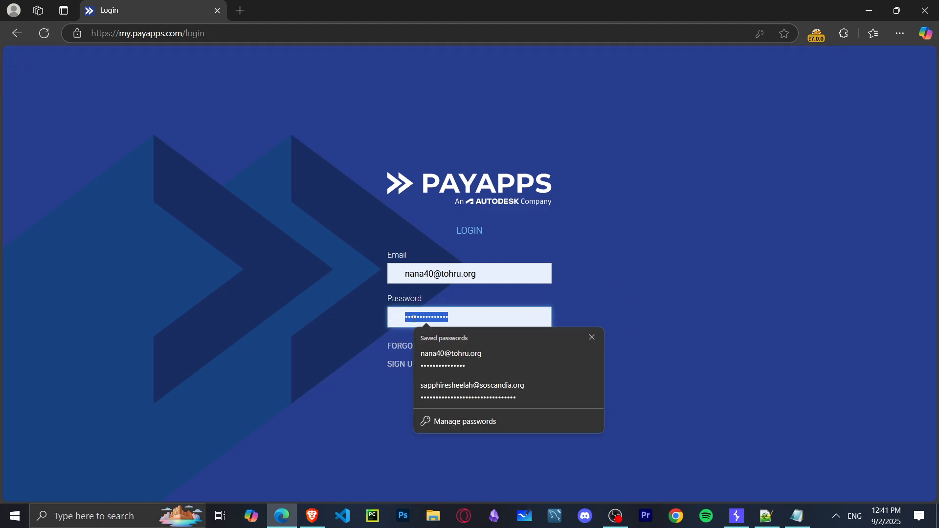
click(531, 347)
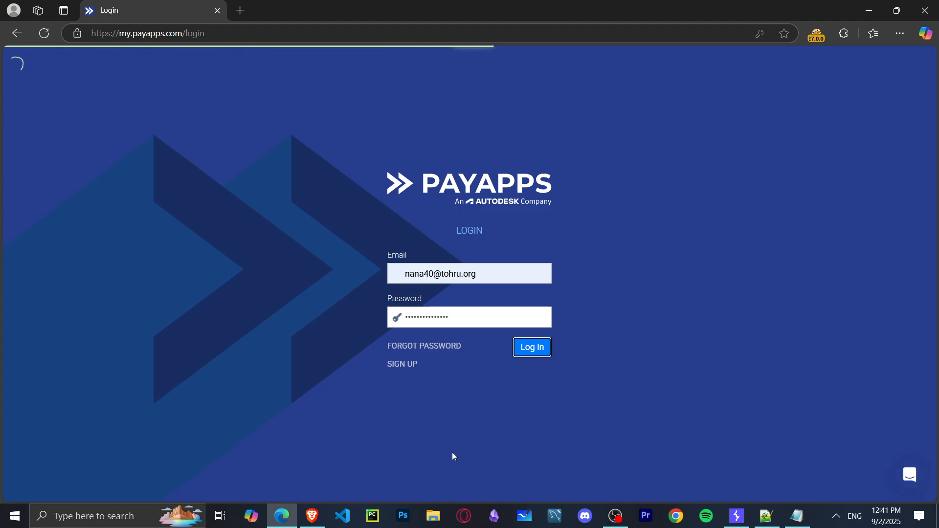
click(531, 347)
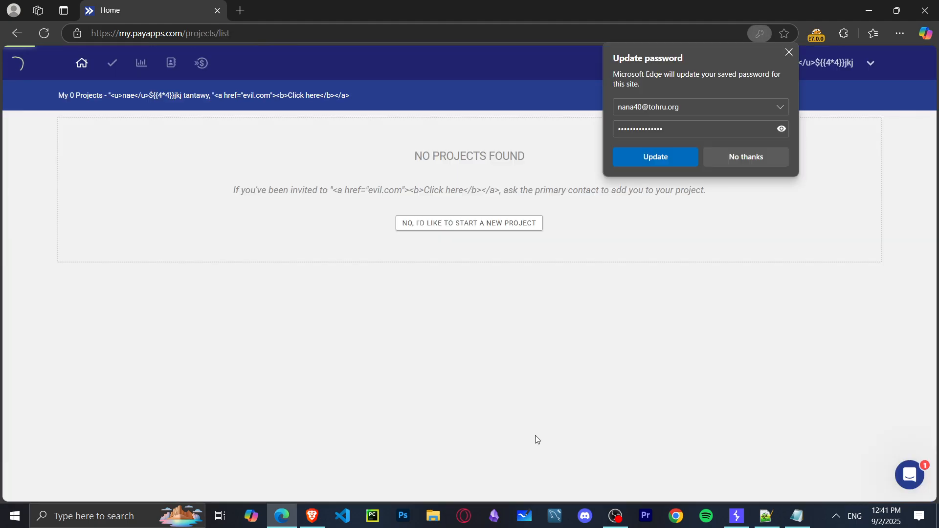